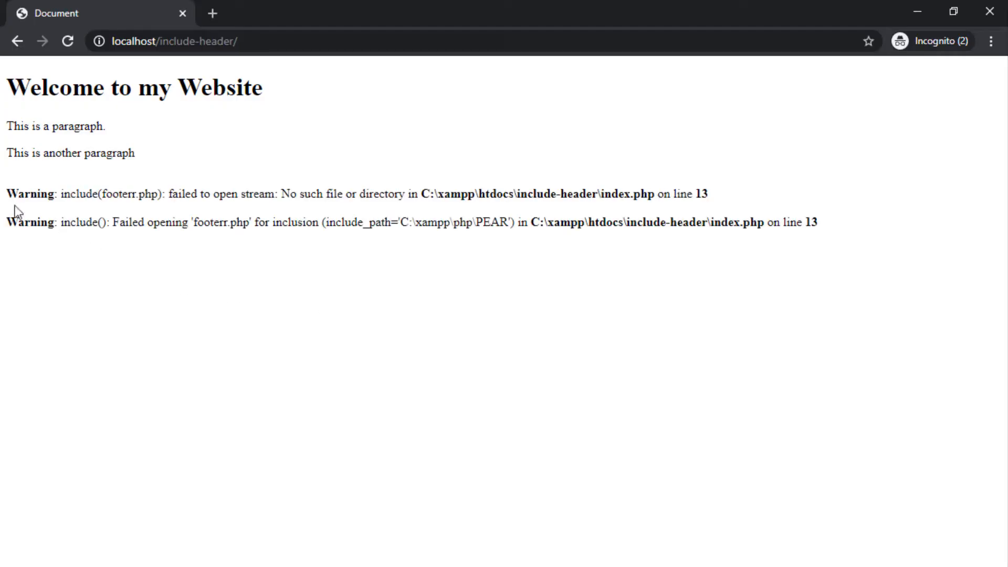
# - Highlight the include warnings, then add 'Will continue' to the new paragraph in index.php
pyautogui.moveTo(6, 194); pyautogui.dragTo(707, 193)
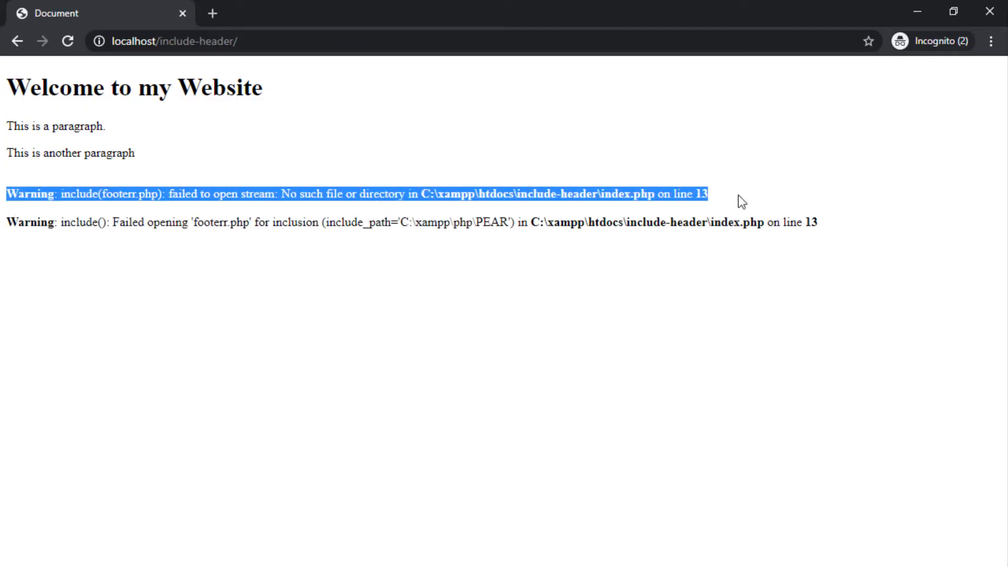
pyautogui.moveTo(707, 193); pyautogui.dragTo(819, 223)
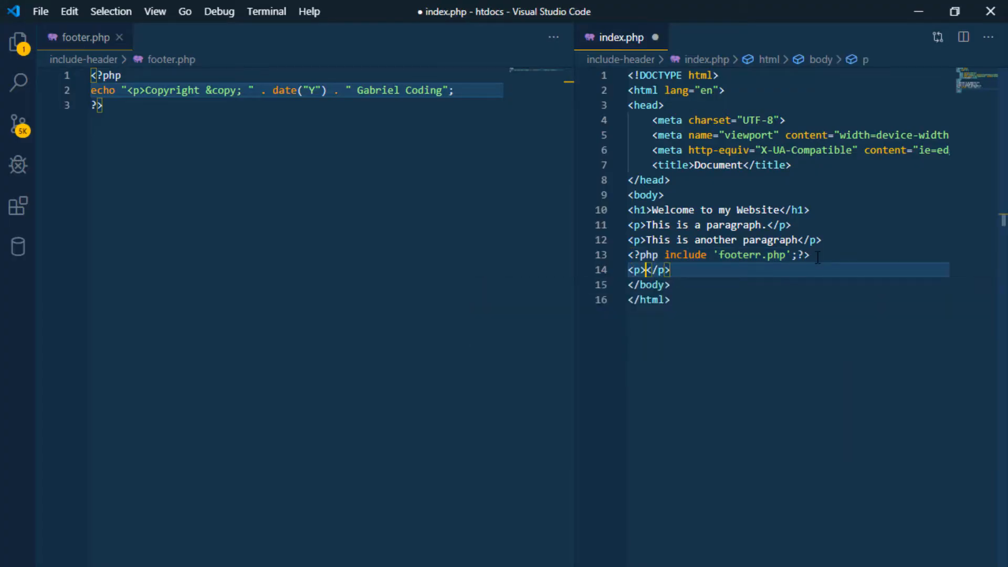
pyautogui.write('Will continue running')
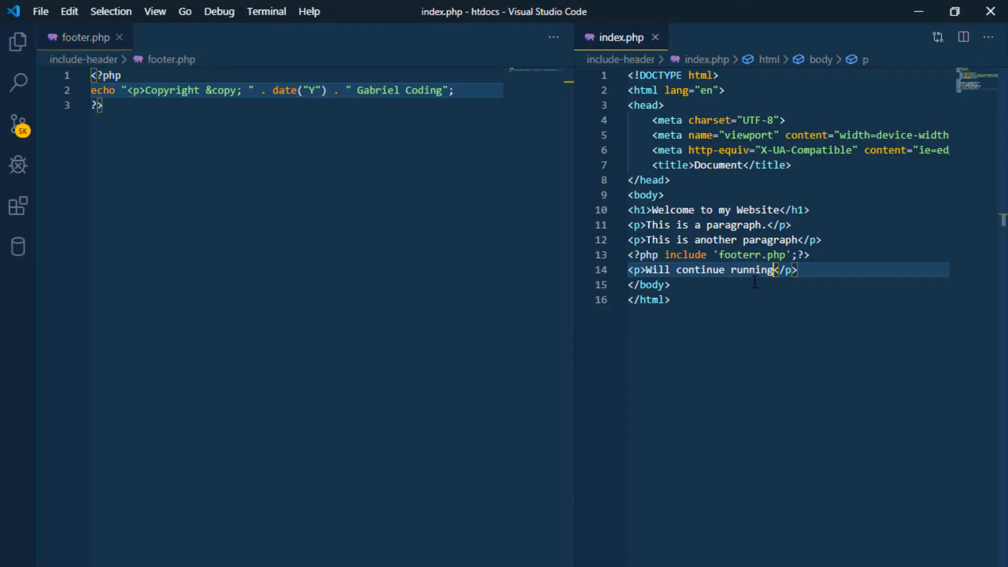
pyautogui.moveTo(787, 270)
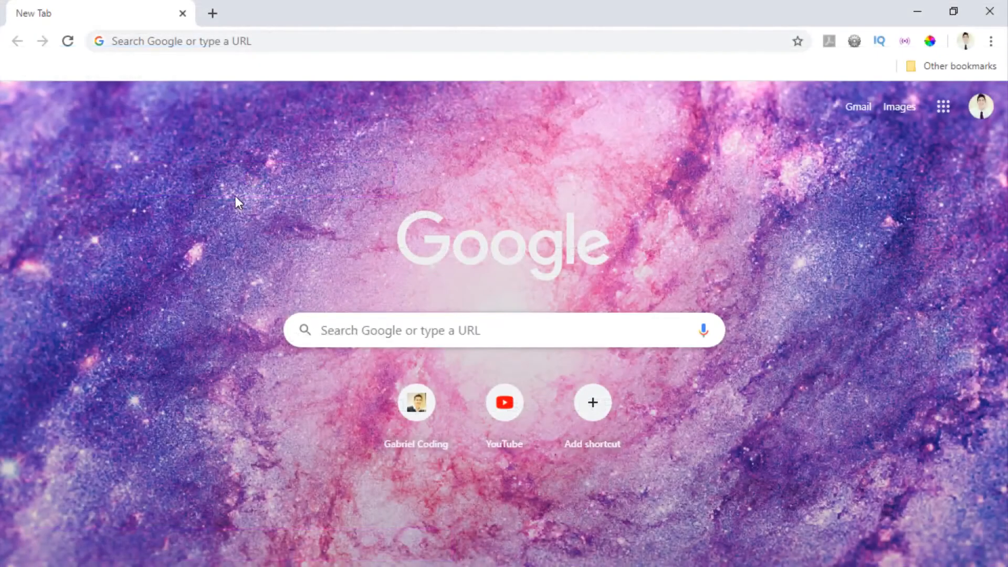
# - Start DevTools network recording and visit google.com to capture a request
pyautogui.rightClick(236, 201)
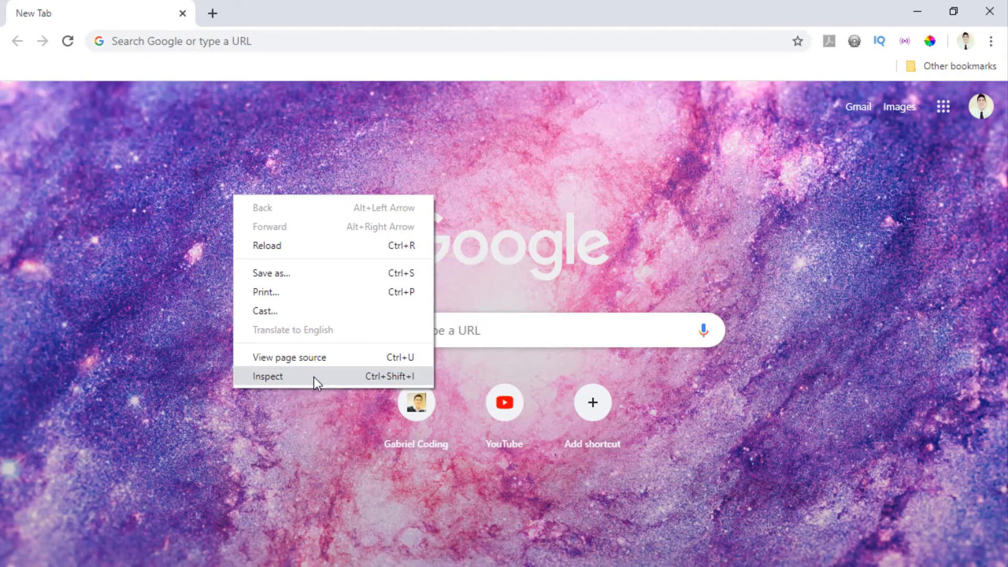
pyautogui.click(267, 376)
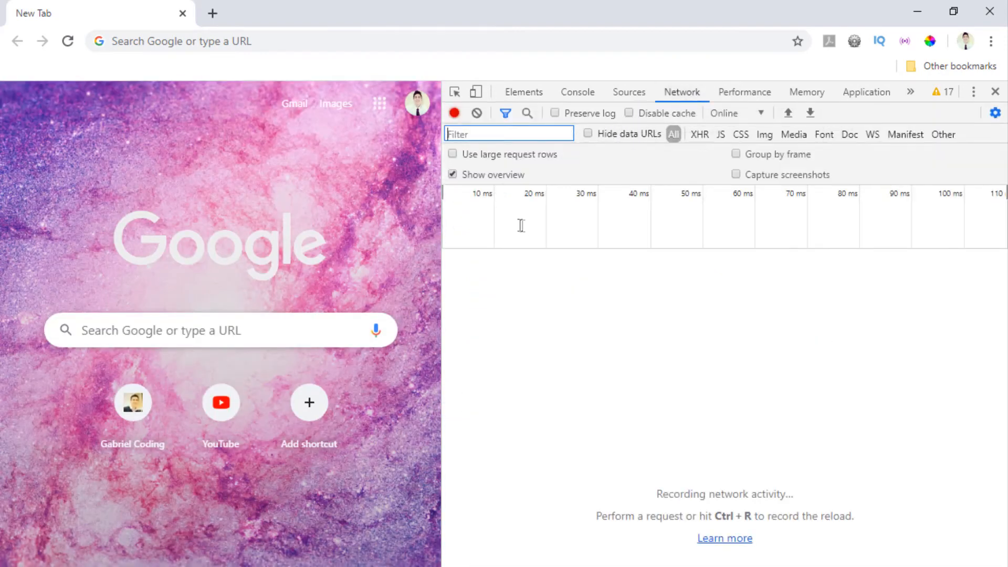
pyautogui.click(248, 41)
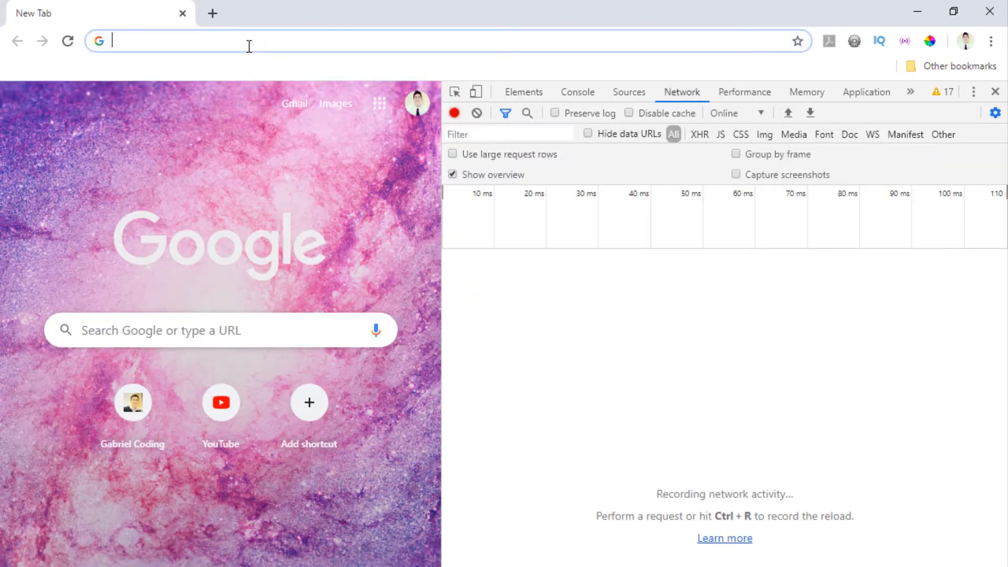
pyautogui.write('google.com')
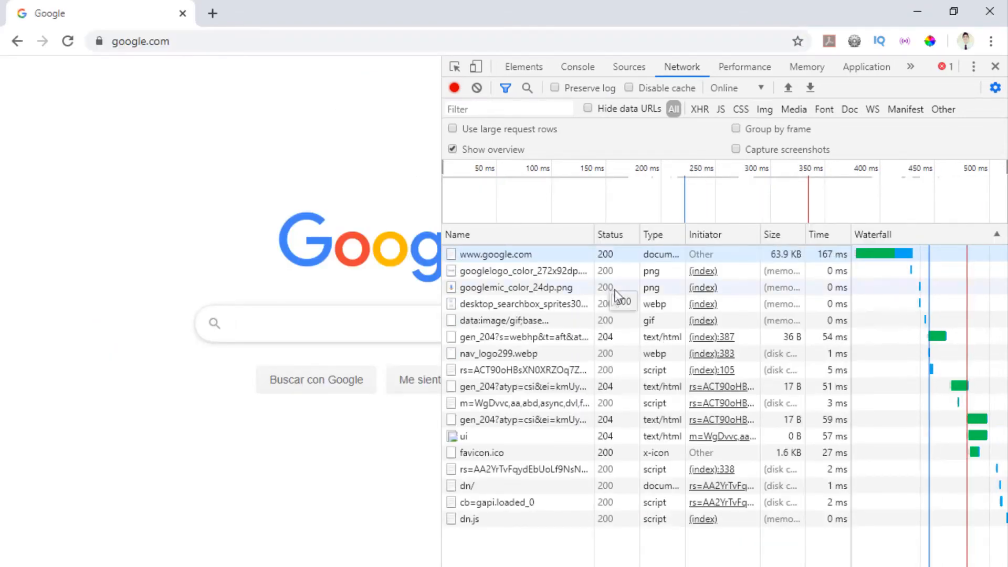
# - Reload index.php so its Location header redirects to google.com with a 302 status
pyautogui.click(495, 254)
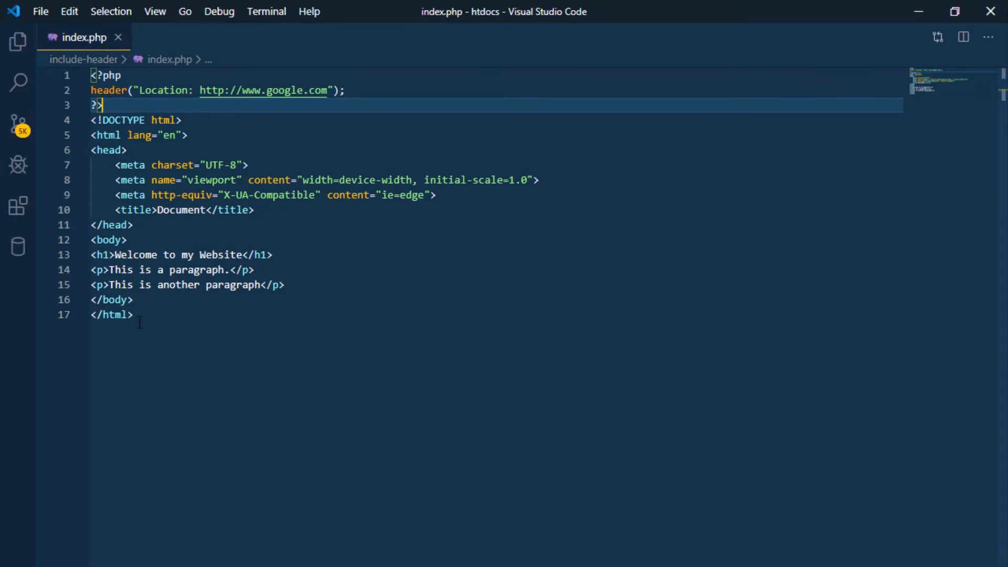
pyautogui.click(164, 135)
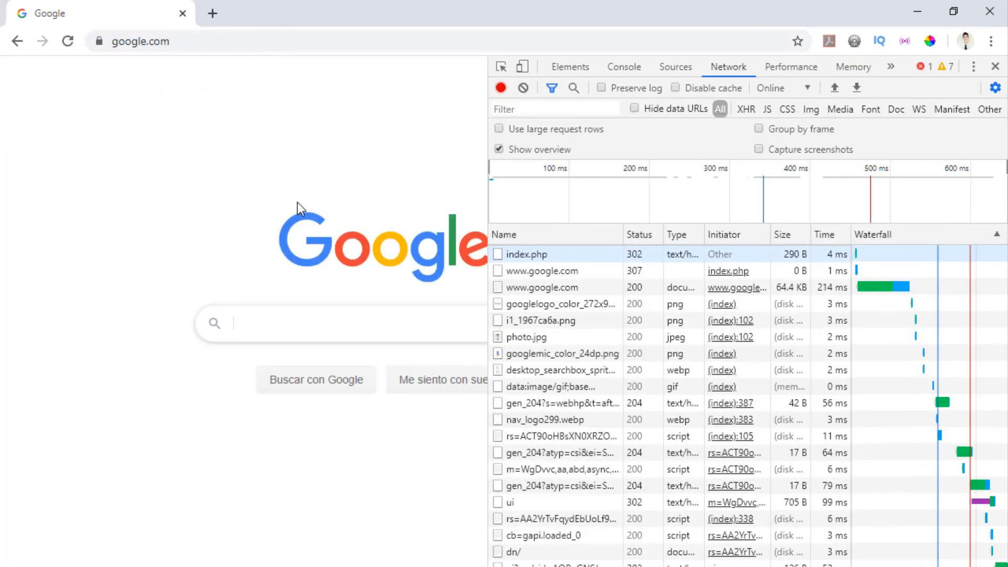
# - Review the 302 headers, then add header("HTTP/1.1 301 Moved Permanently") to index.php and save
pyautogui.click(527, 254)
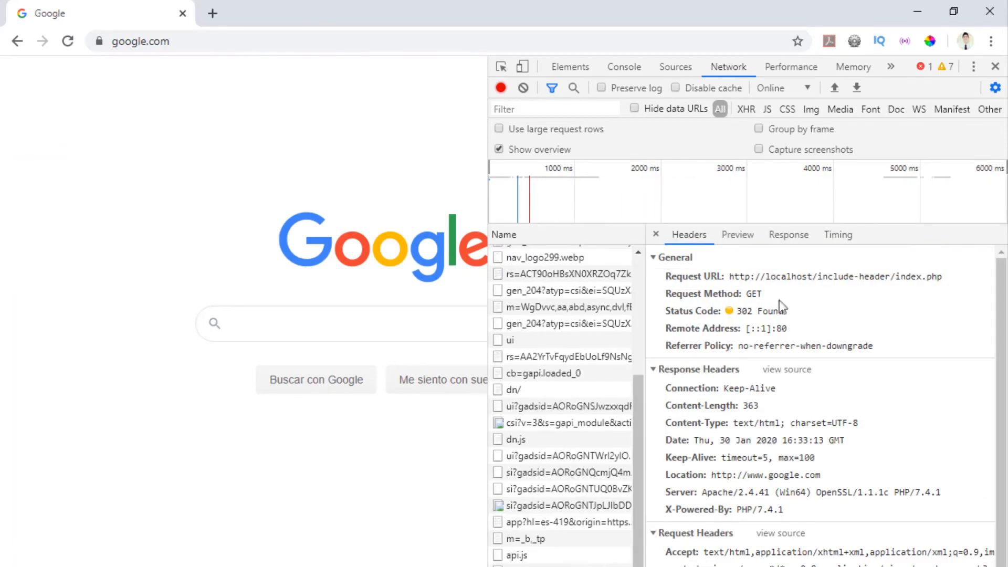
pyautogui.moveTo(846, 309)
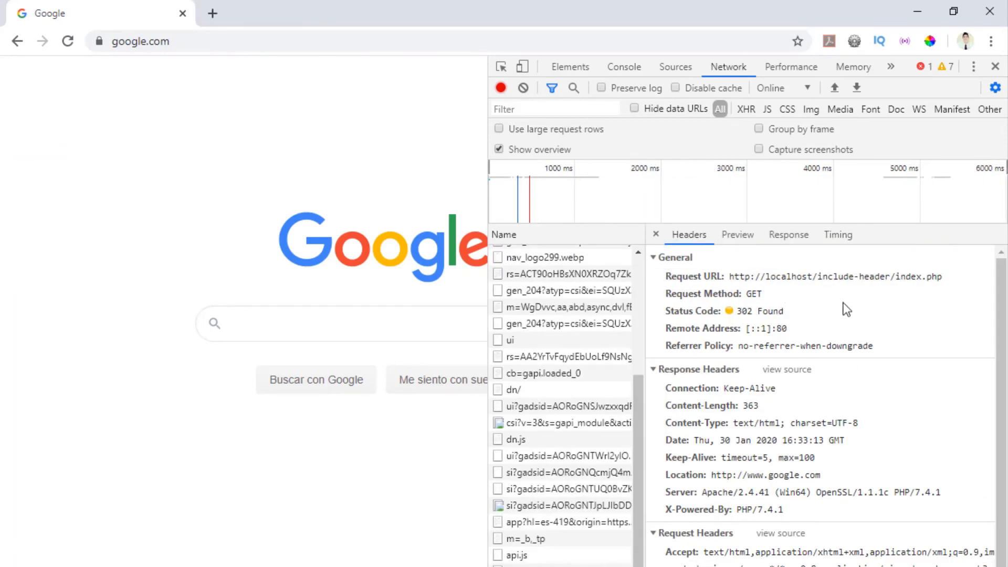
pyautogui.moveTo(739, 296)
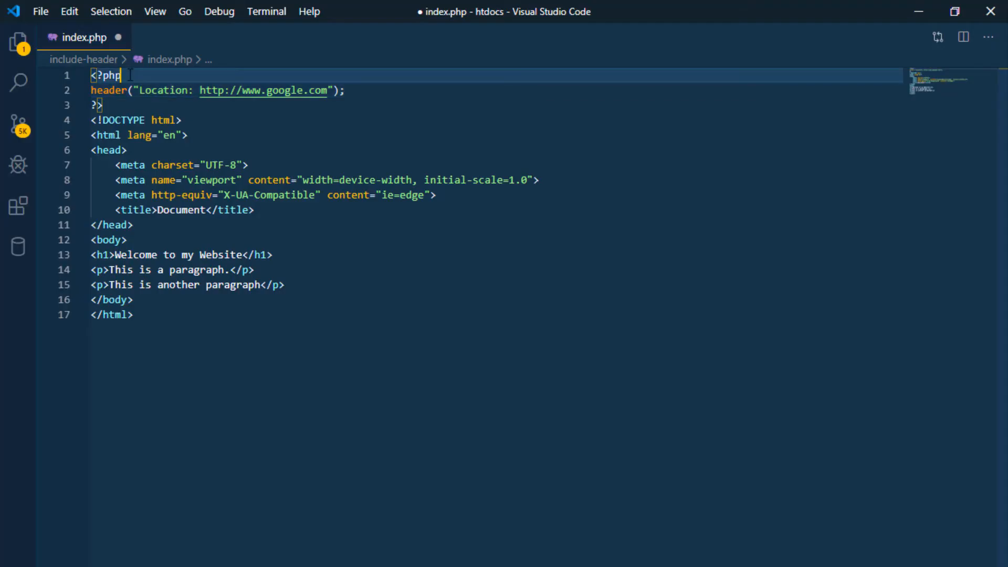
pyautogui.write('header("HTTP/1.1 301 Moved Permanently");')
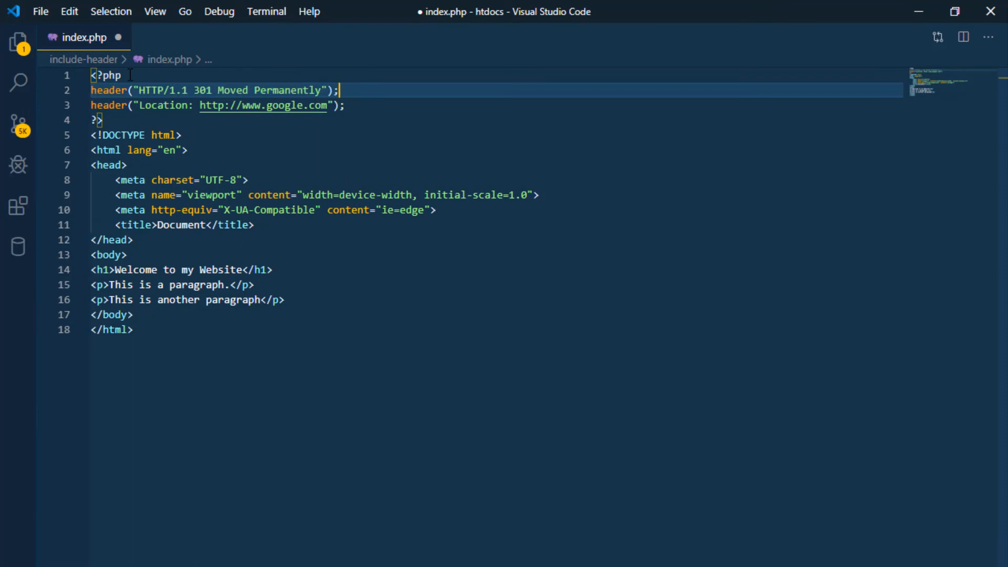
pyautogui.press('ctrl+s')
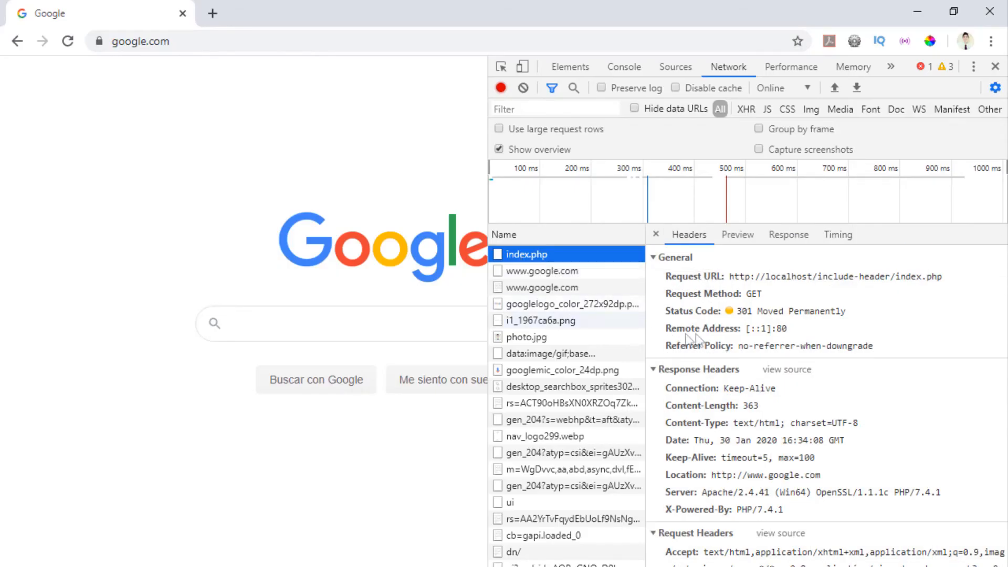
# - Confirm the 301 status, save Expires, Last-Modified and Pragma no-cache headers, and check the Last-Modified value
pyautogui.doubleClick(785, 311)
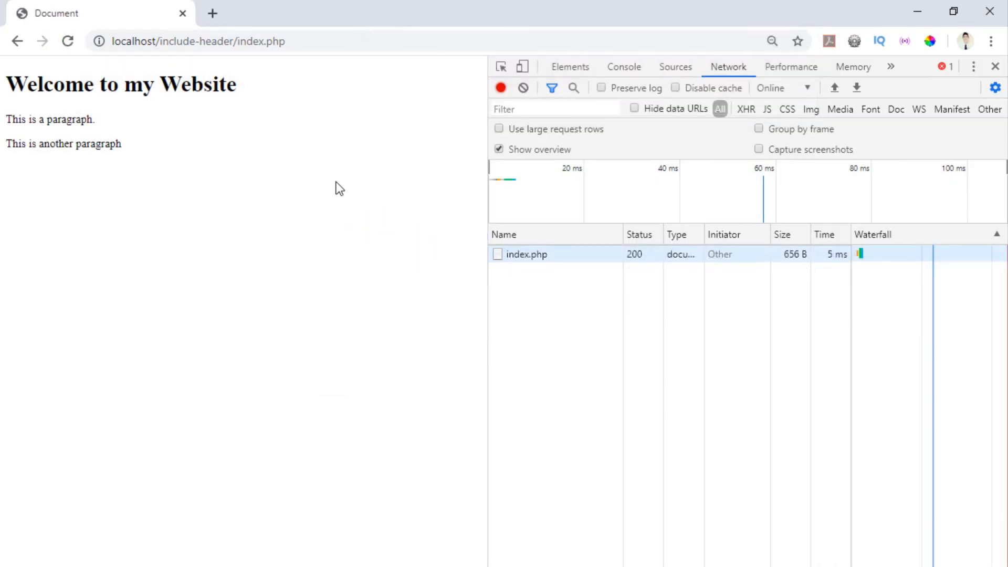
pyautogui.click(527, 254)
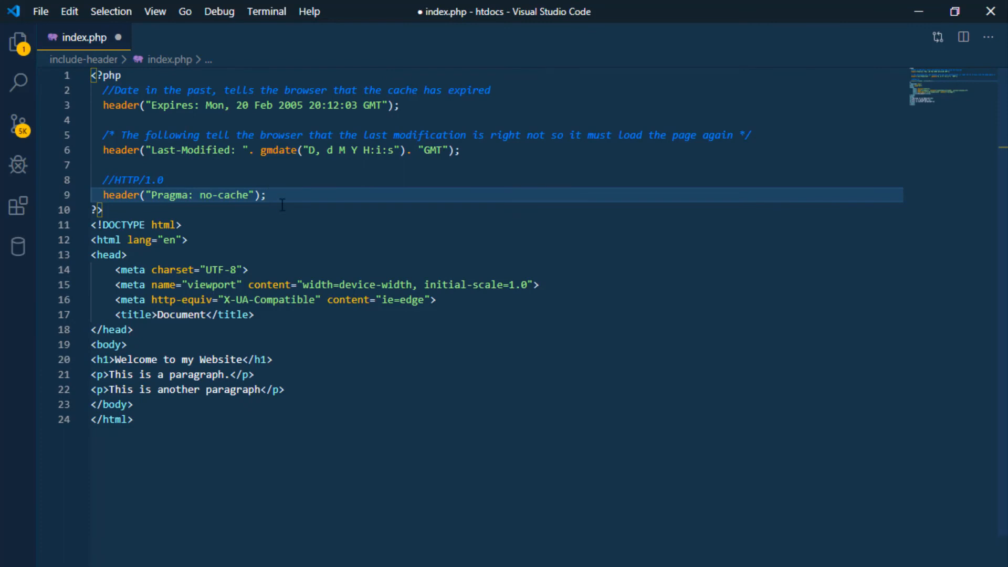
pyautogui.press('ctrl+s')
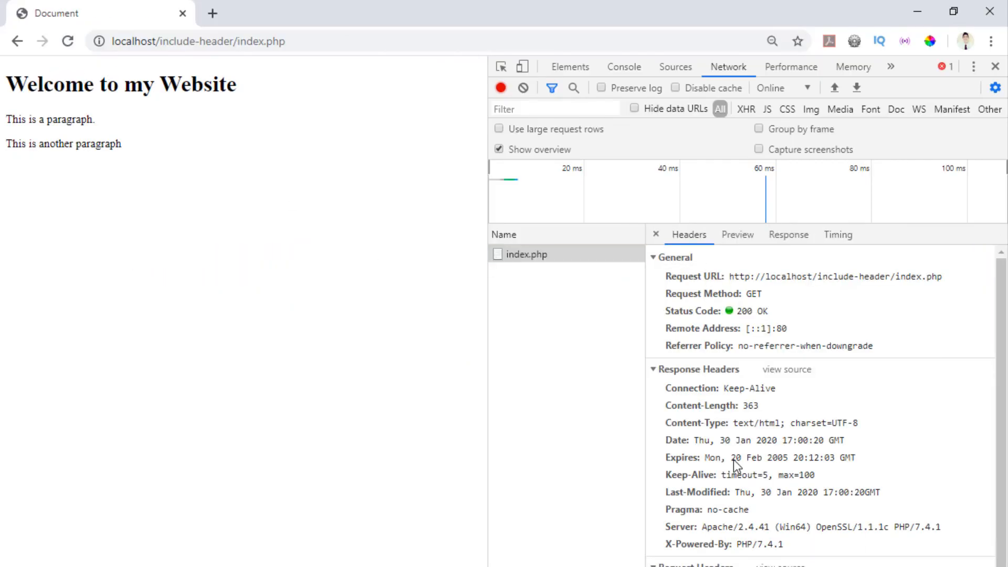
pyautogui.moveTo(733, 491); pyautogui.dragTo(862, 491)
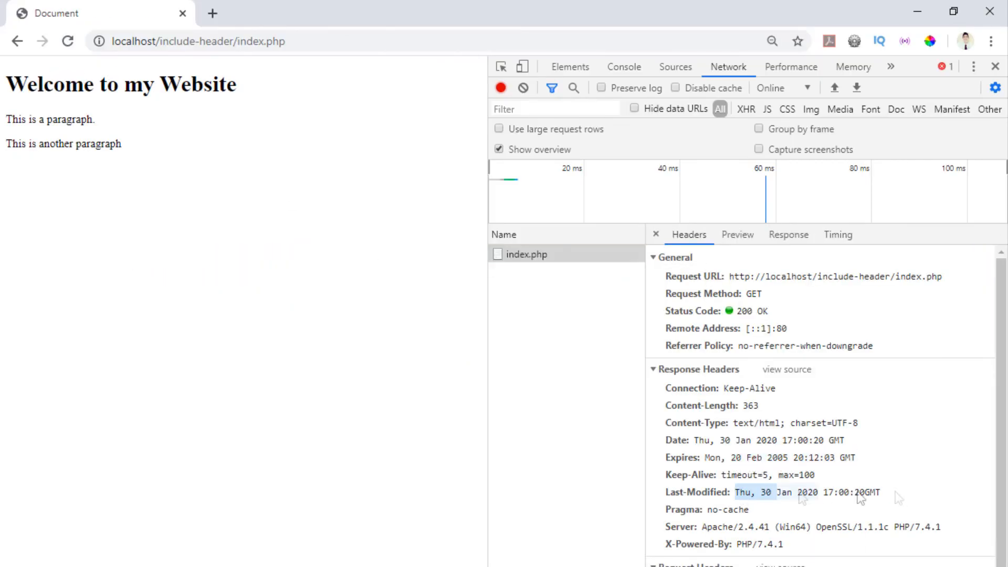